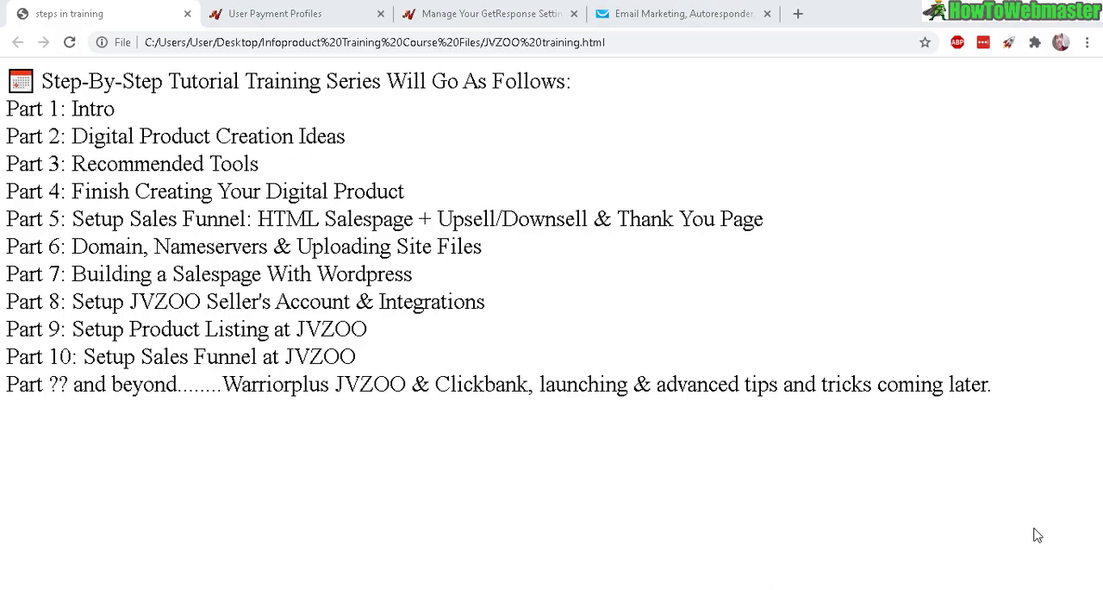
{"action": "mouse_move", "coordinate": [715, 338]}
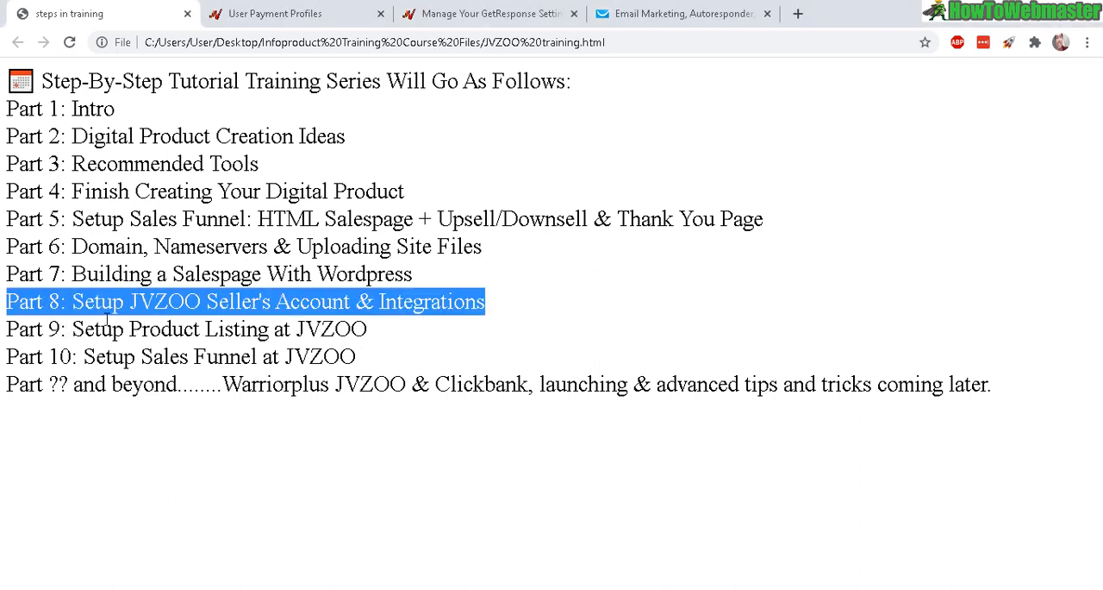
{"action": "mouse_move", "coordinate": [405, 312]}
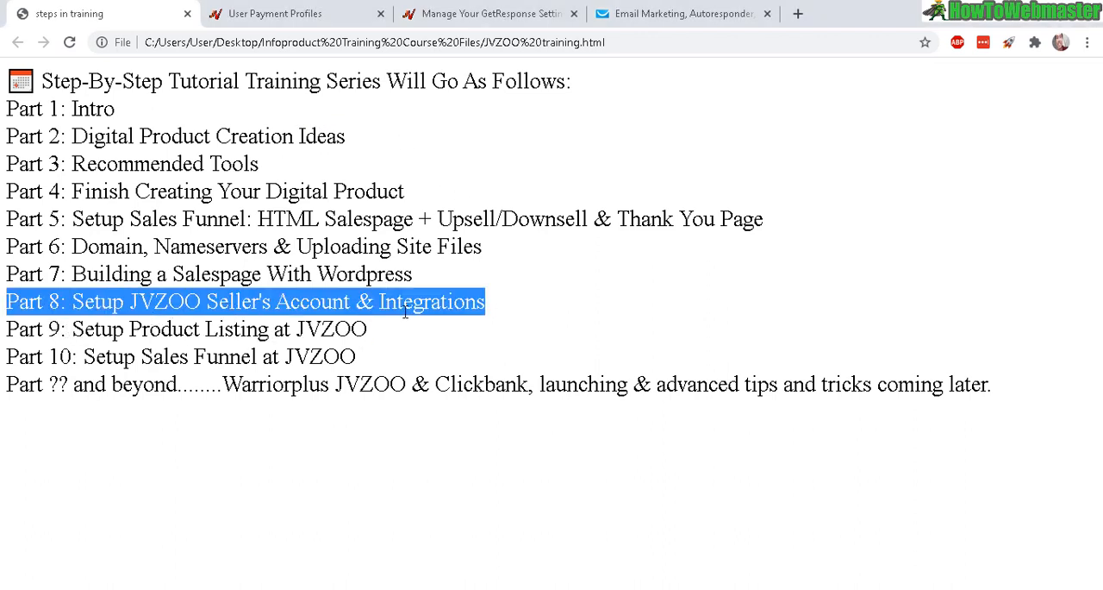
{"action": "mouse_move", "coordinate": [12, 121]}
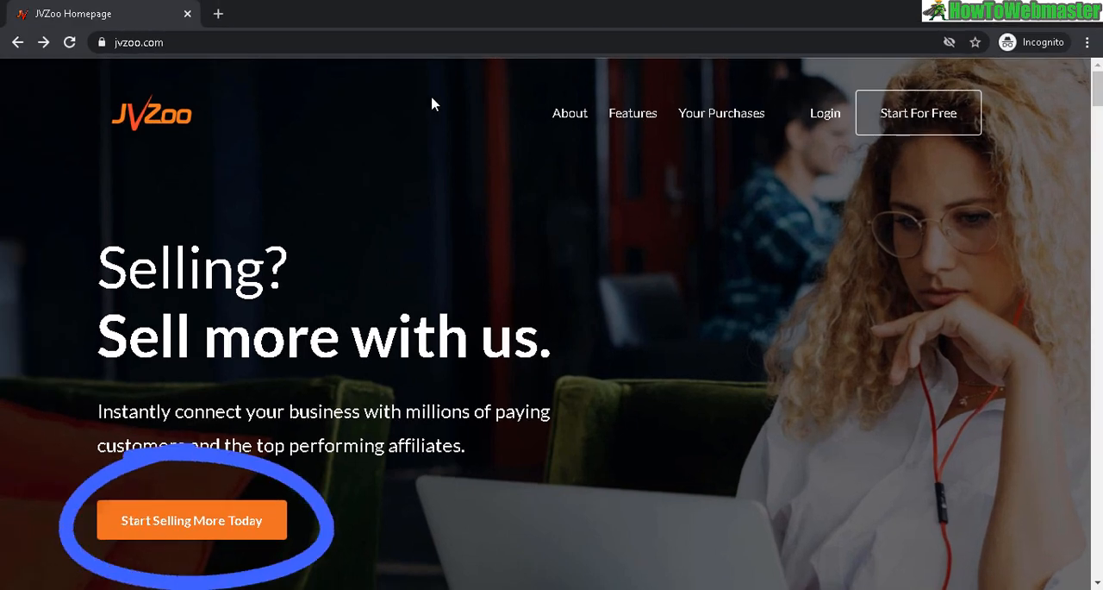
{"action": "mouse_move", "coordinate": [211, 338]}
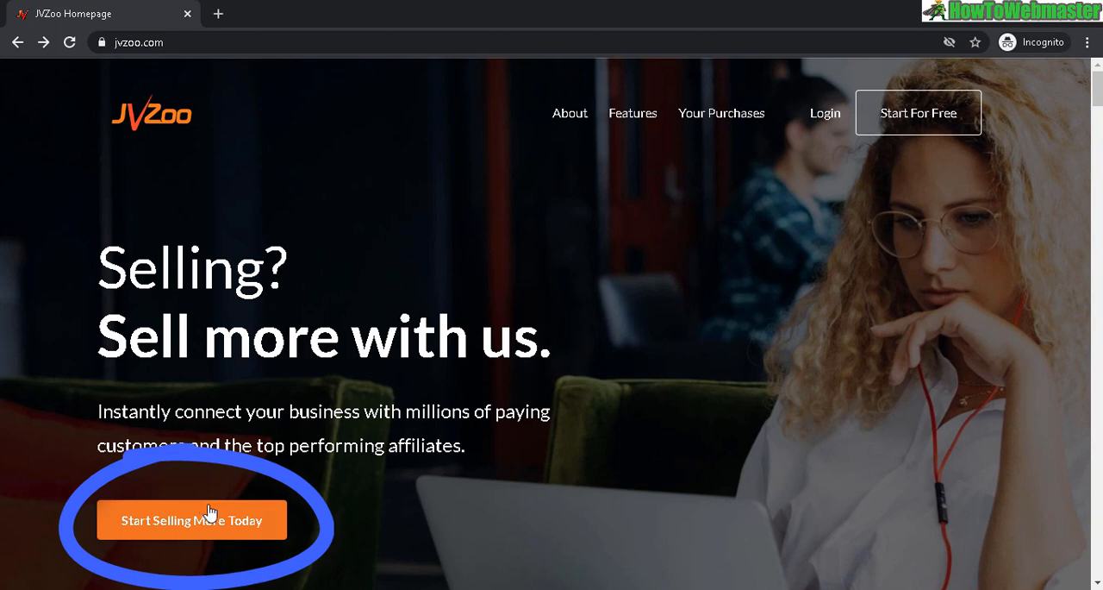
Start registering a free seller account via the 'Start Selling More Today' button
{"action": "left_click", "coordinate": [193, 519]}
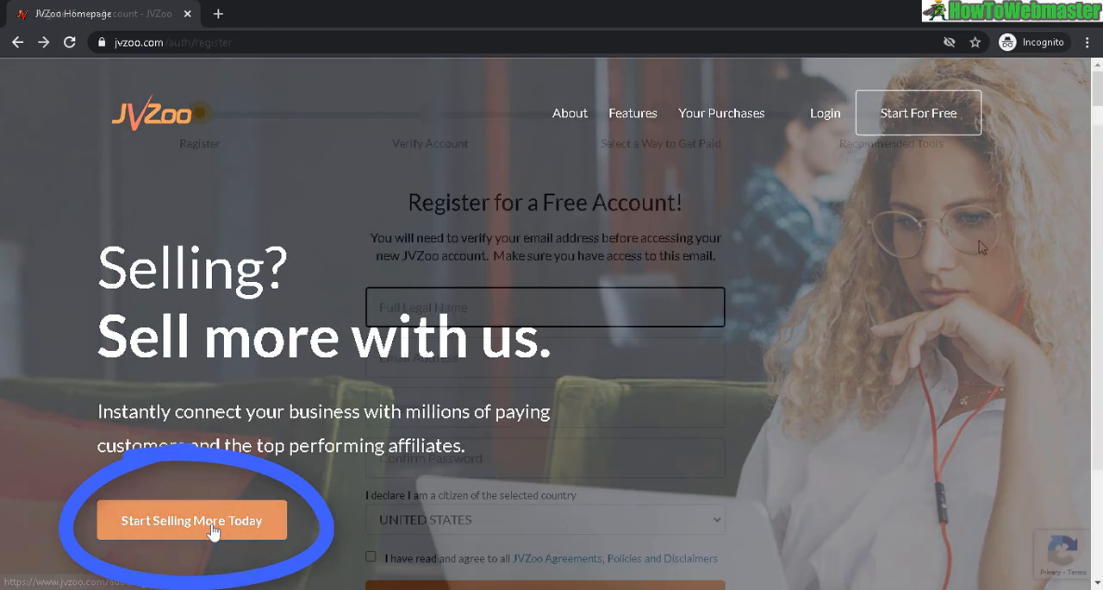
{"action": "left_click", "coordinate": [192, 521]}
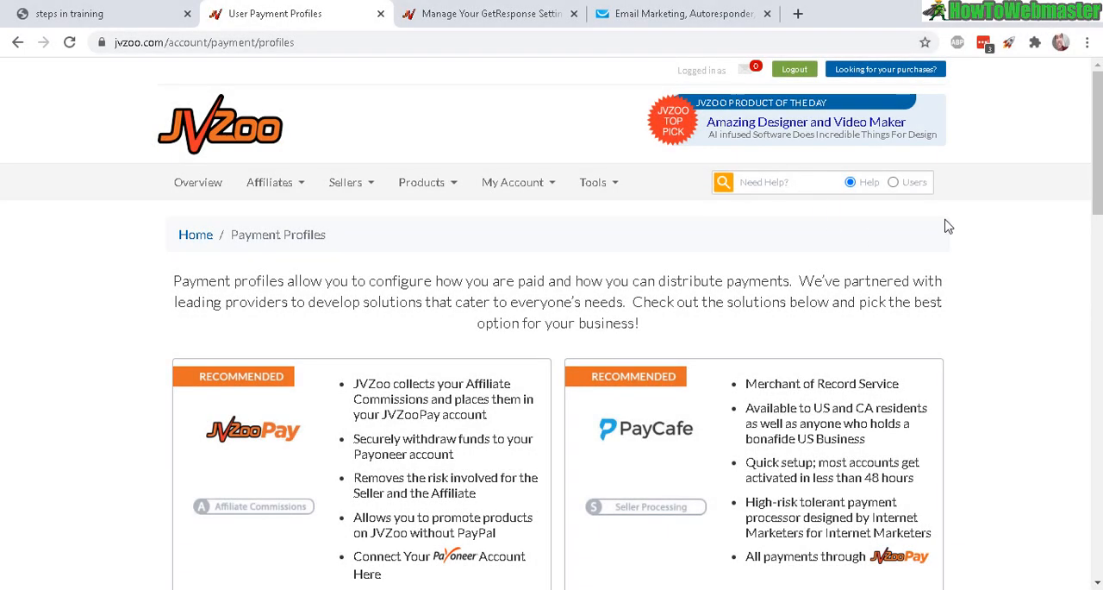
{"action": "mouse_move", "coordinate": [350, 236]}
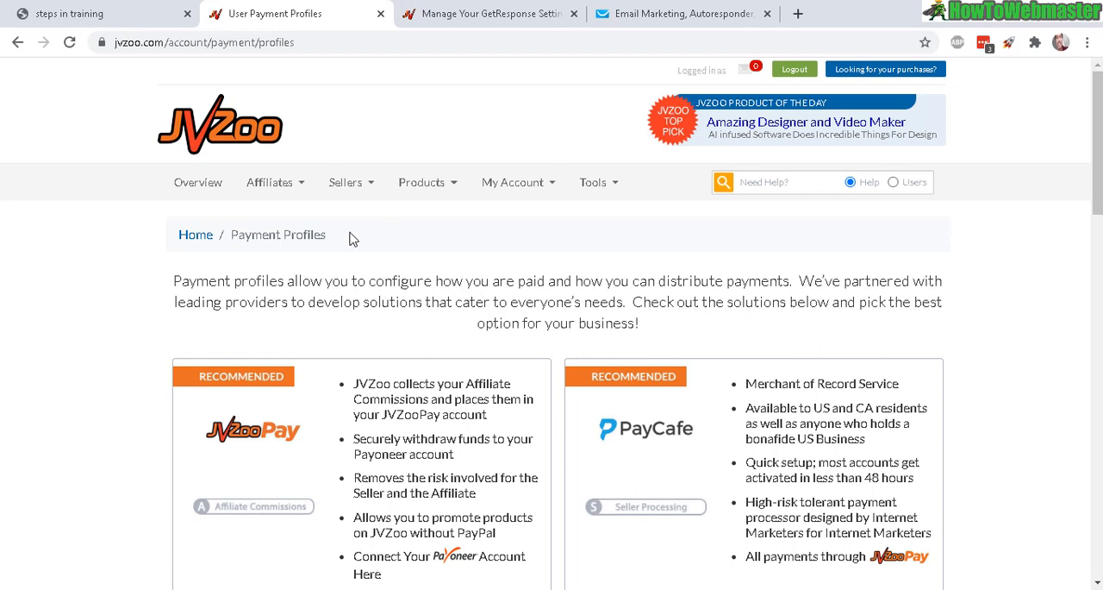
{"action": "mouse_move", "coordinate": [559, 188]}
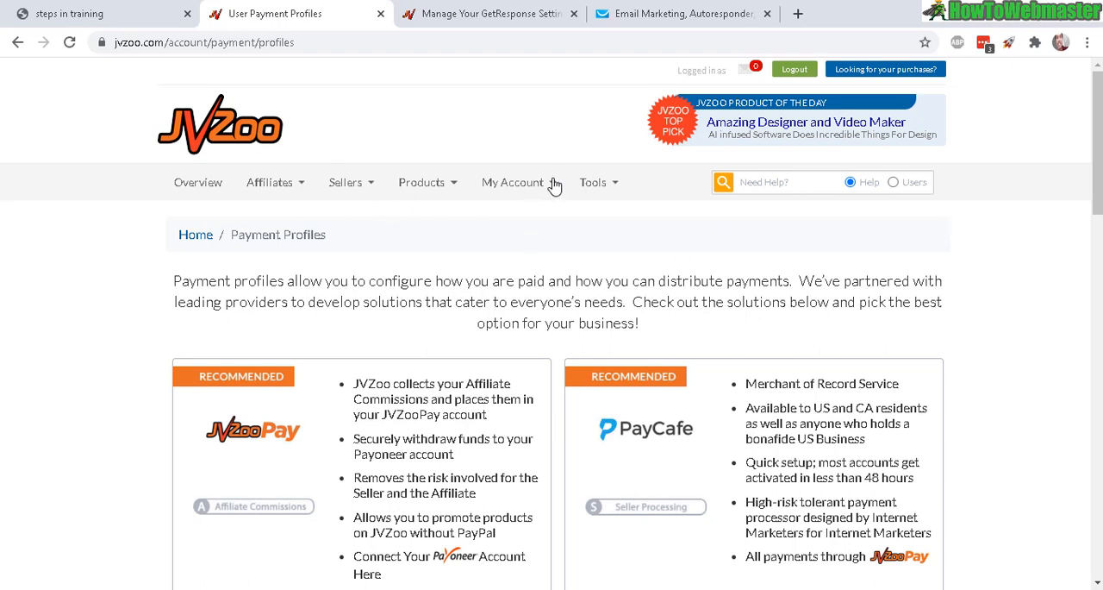
{"action": "left_click", "coordinate": [512, 183]}
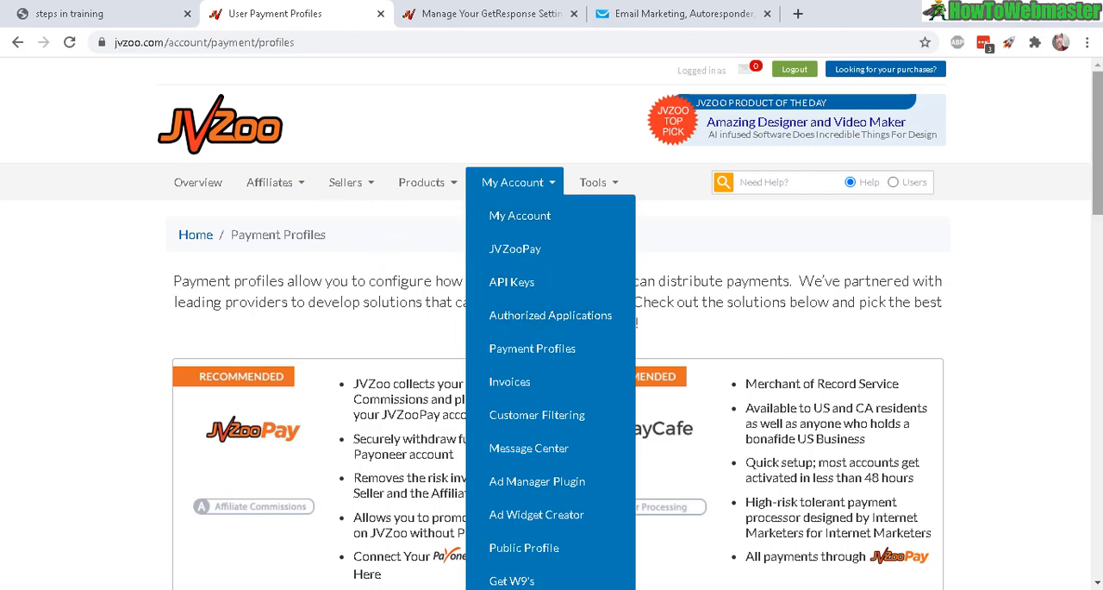
{"action": "scroll", "scroll_direction": "down", "scroll_amount": 3}
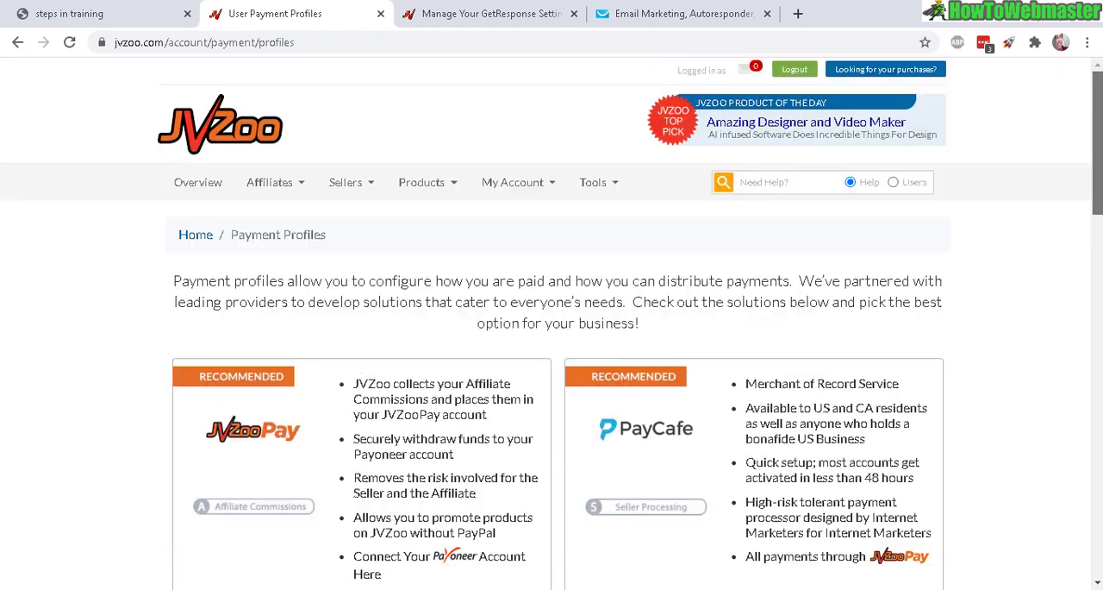
{"action": "scroll", "scroll_direction": "down", "scroll_amount": 3}
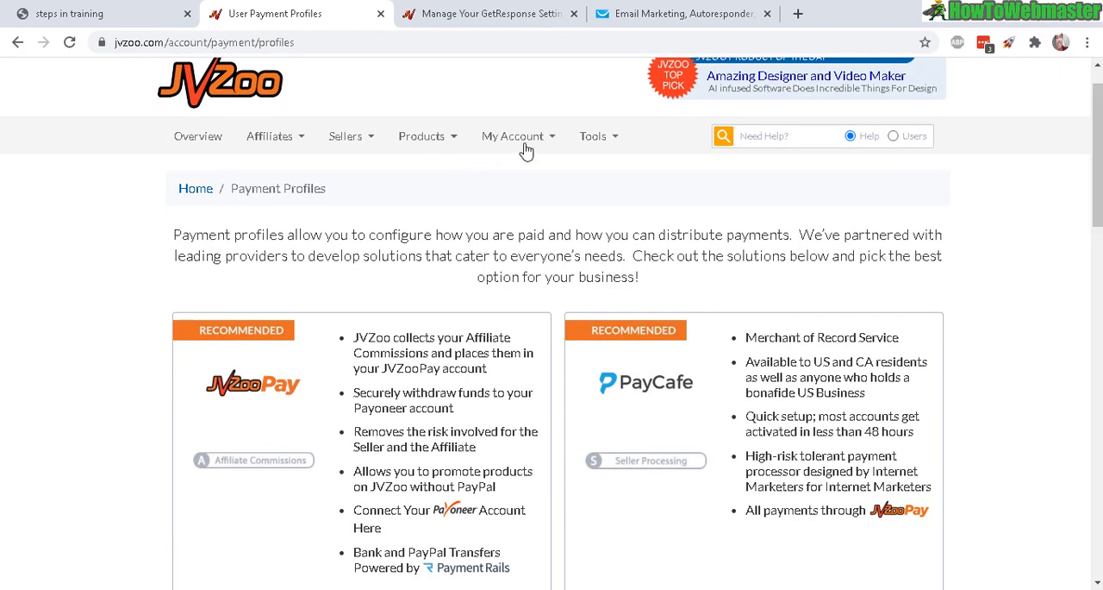
{"action": "left_click", "coordinate": [513, 135]}
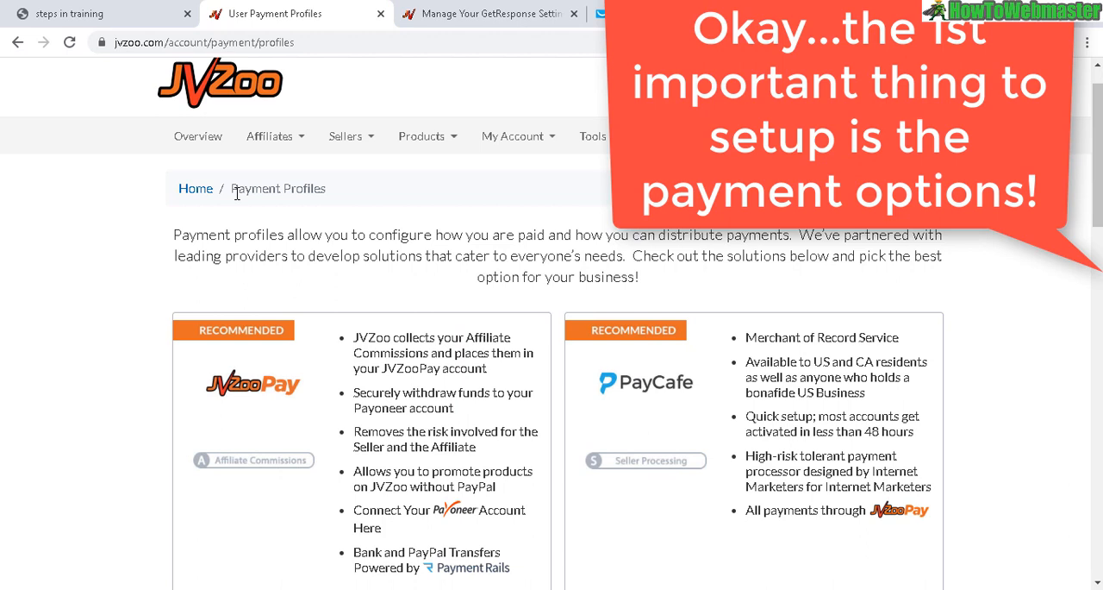
{"action": "mouse_move", "coordinate": [324, 188]}
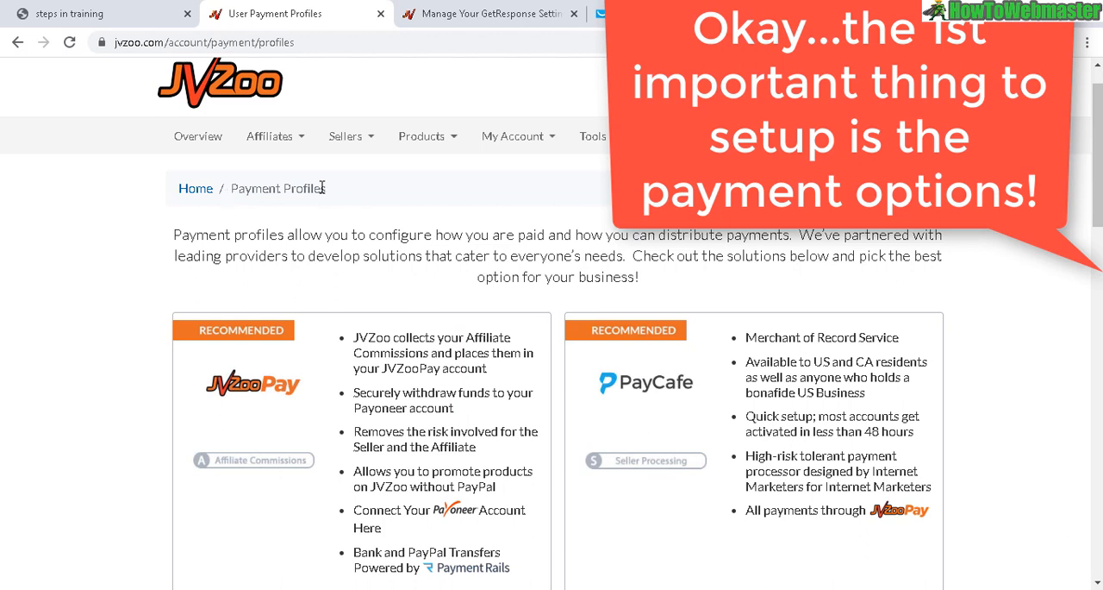
{"action": "double_click", "coordinate": [277, 188]}
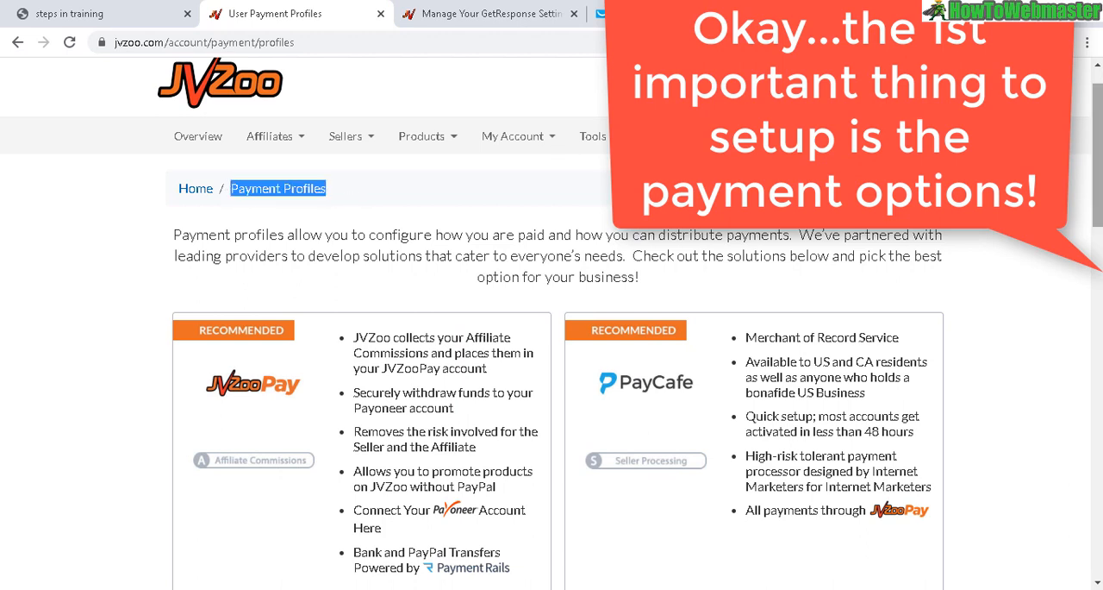
{"action": "scroll", "scroll_direction": "down", "scroll_amount": 3}
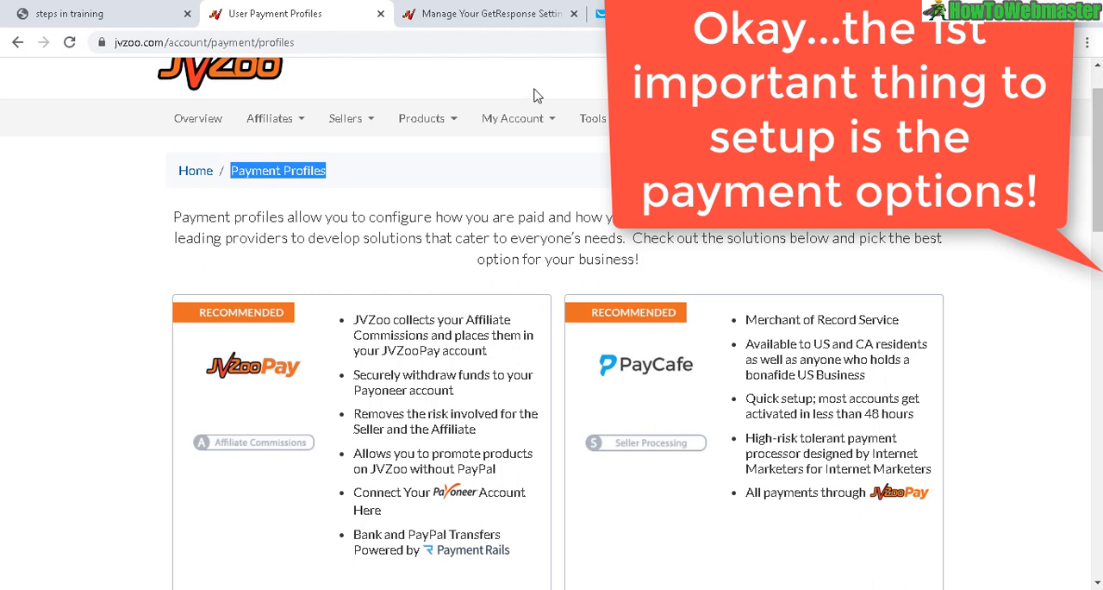
{"action": "left_click", "coordinate": [512, 117]}
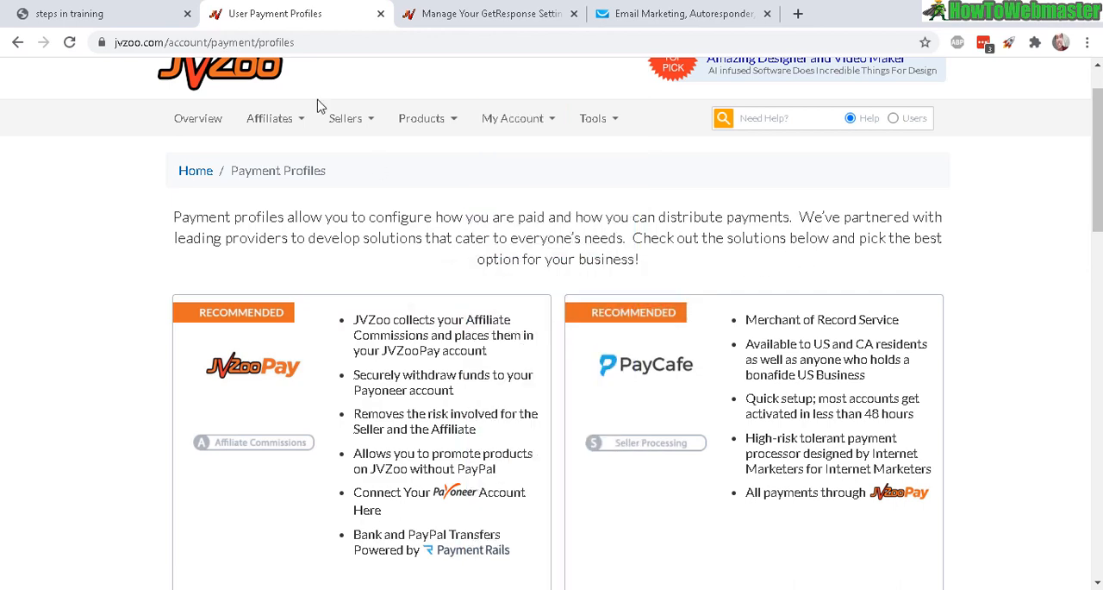
Configure the PayPal Commerce Platform profile and begin adding a PayPal account
{"action": "scroll", "scroll_direction": "down", "scroll_amount": 3}
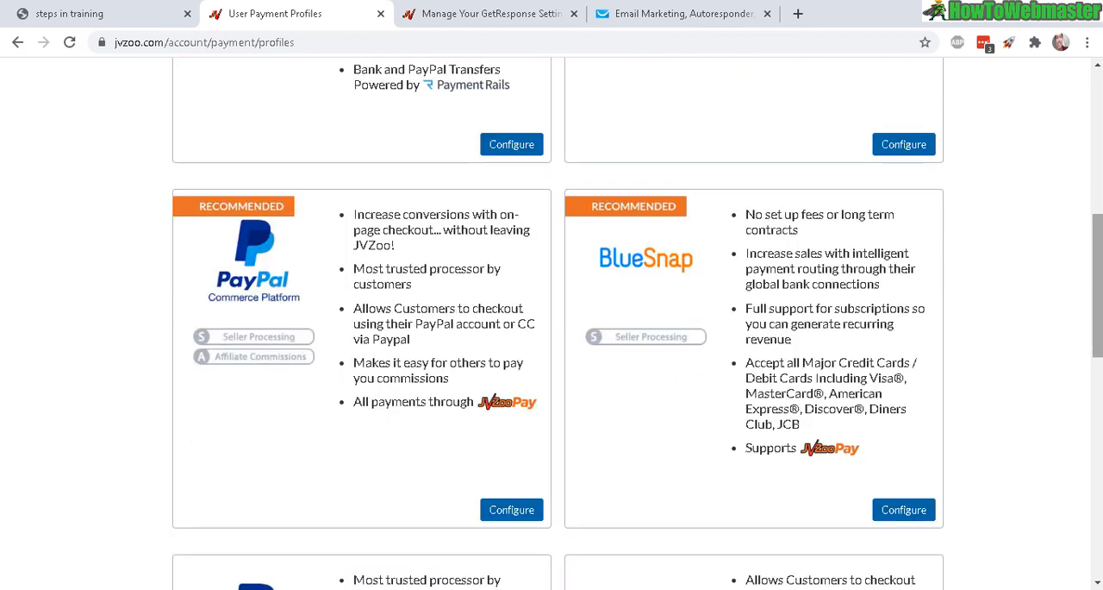
{"action": "scroll", "scroll_direction": "down", "scroll_amount": 3}
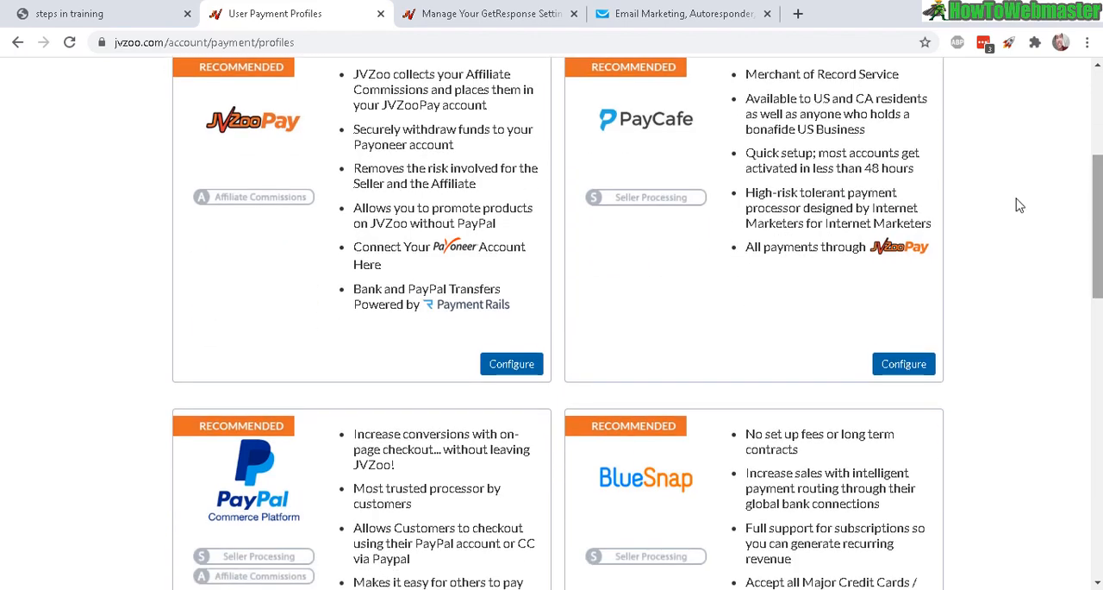
{"action": "scroll", "scroll_direction": "down", "scroll_amount": 3}
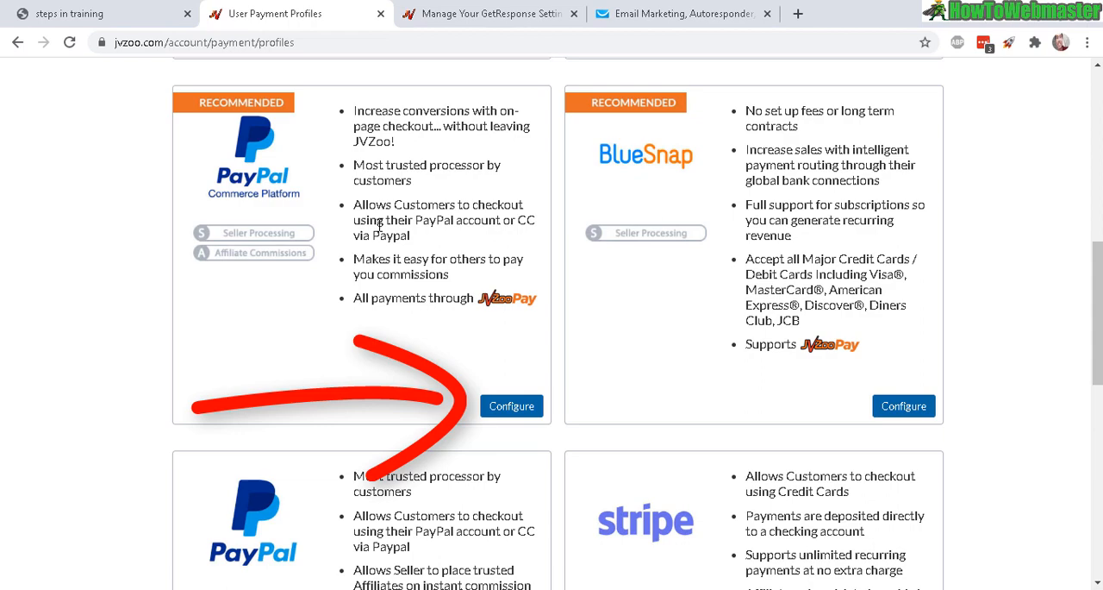
{"action": "mouse_move", "coordinate": [300, 314]}
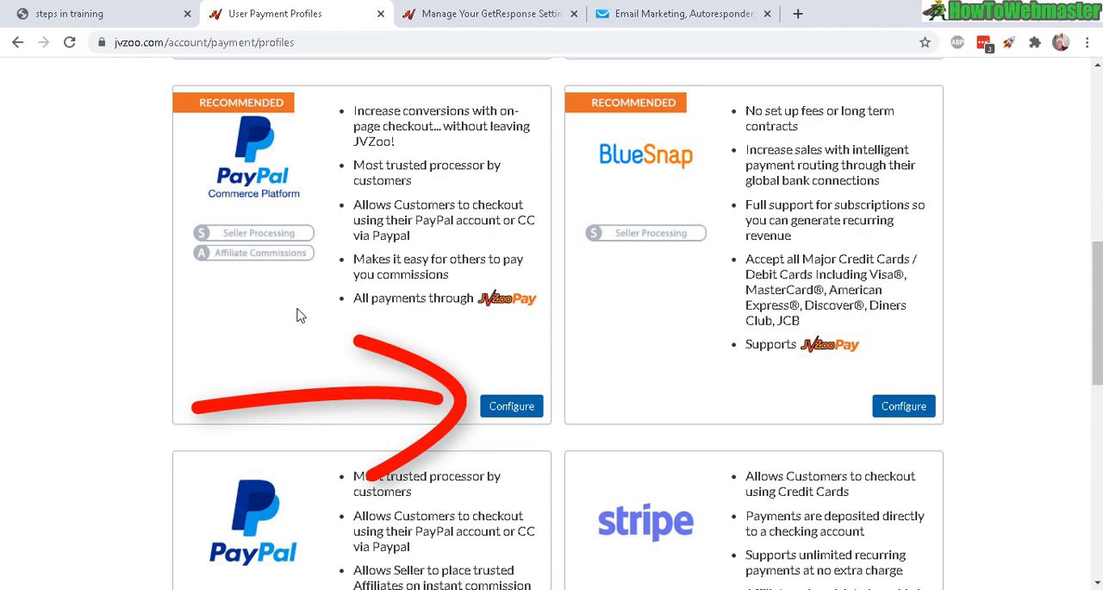
{"action": "left_click", "coordinate": [510, 407]}
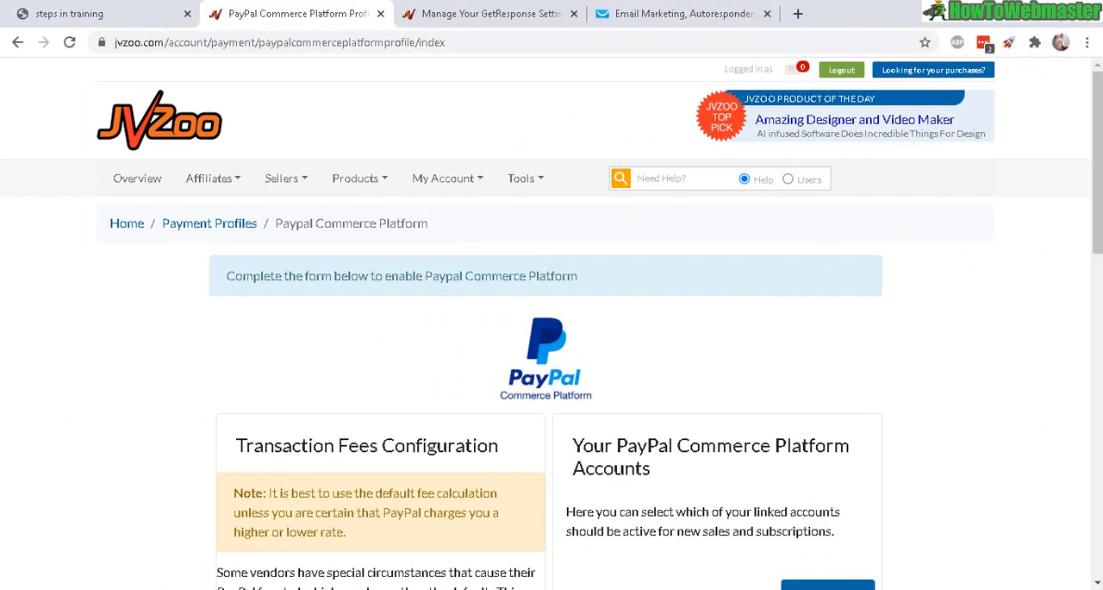
{"action": "scroll", "scroll_direction": "down", "scroll_amount": 3}
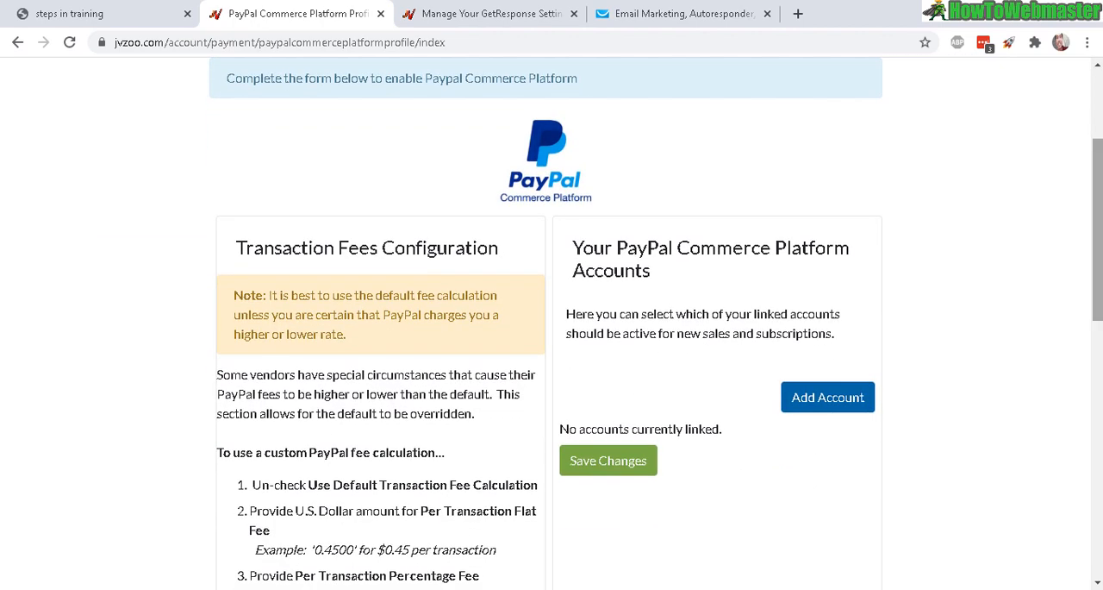
{"action": "left_click", "coordinate": [827, 397]}
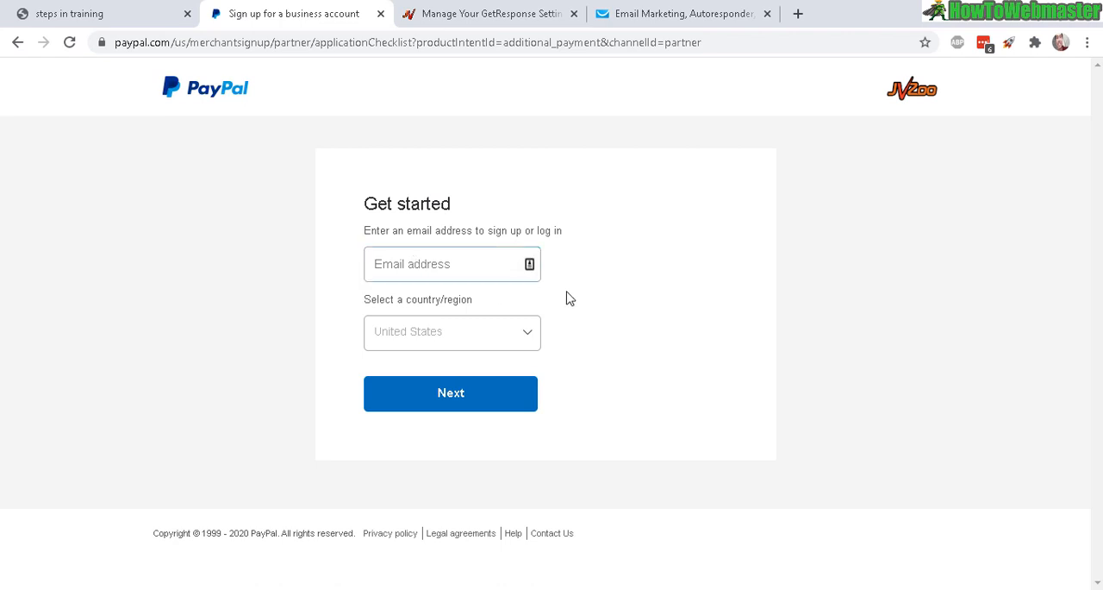
{"action": "mouse_move", "coordinate": [562, 365]}
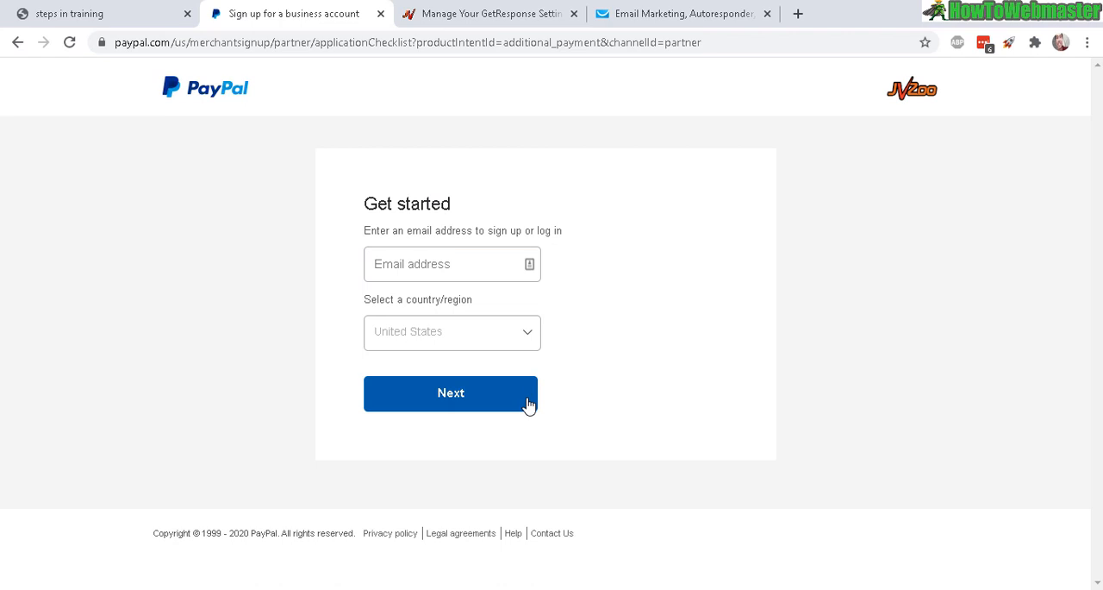
{"action": "mouse_move", "coordinate": [727, 245]}
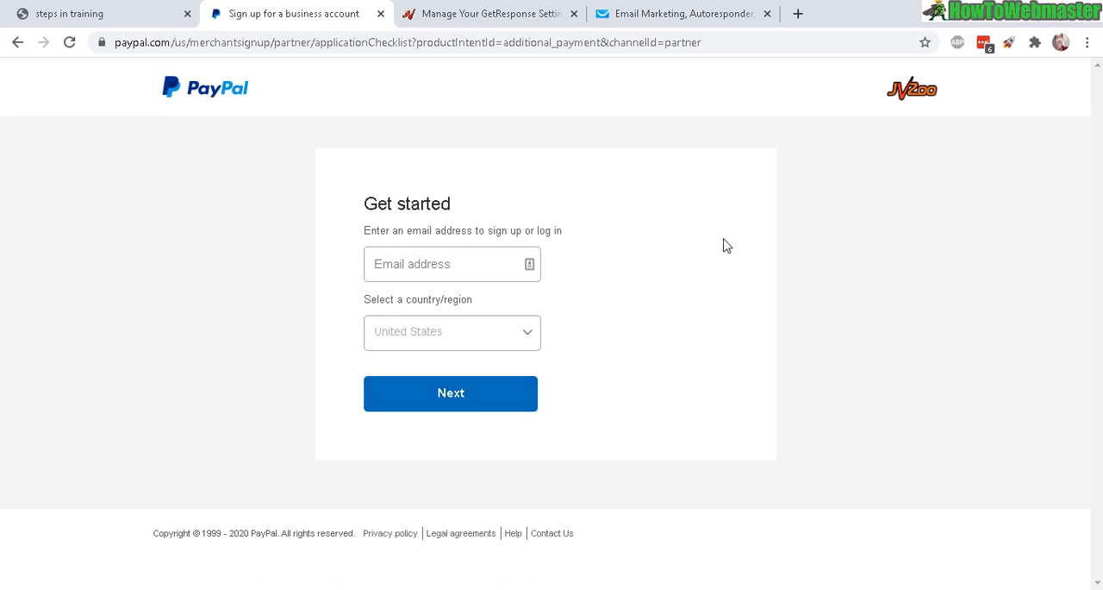
{"action": "mouse_move", "coordinate": [659, 284]}
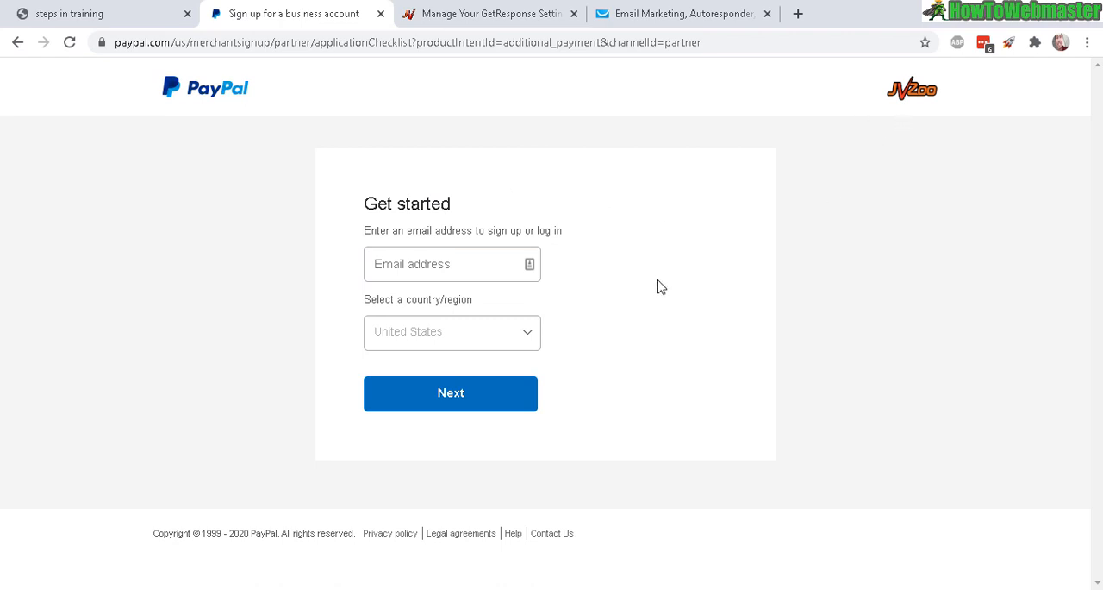
{"action": "mouse_move", "coordinate": [658, 176]}
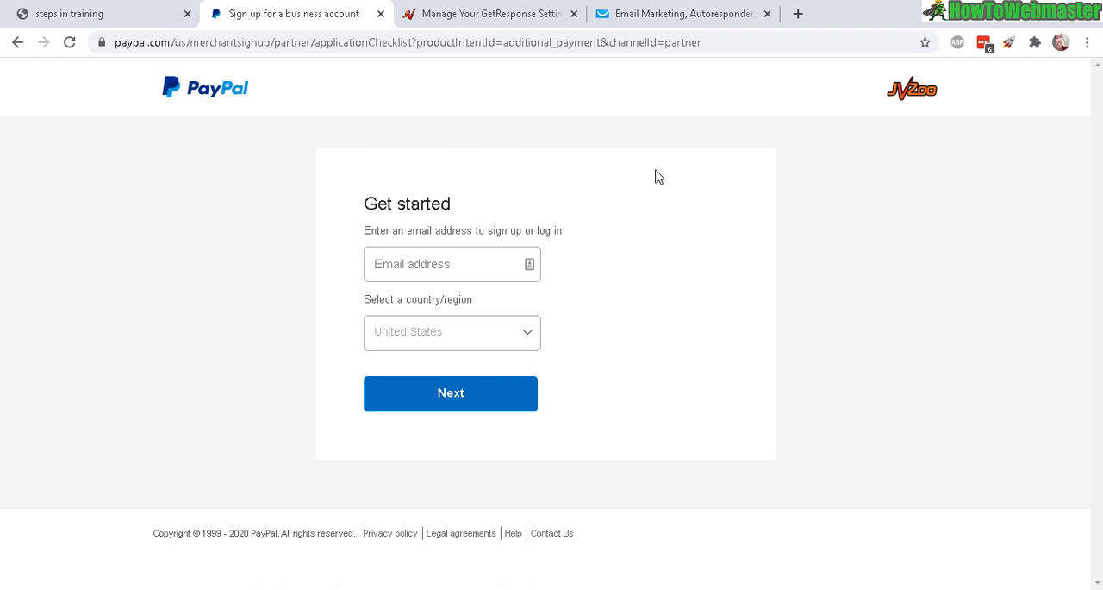
Leave the PayPal sign-up page and return to the JVZoo GetResponse settings
{"action": "left_click", "coordinate": [489, 14]}
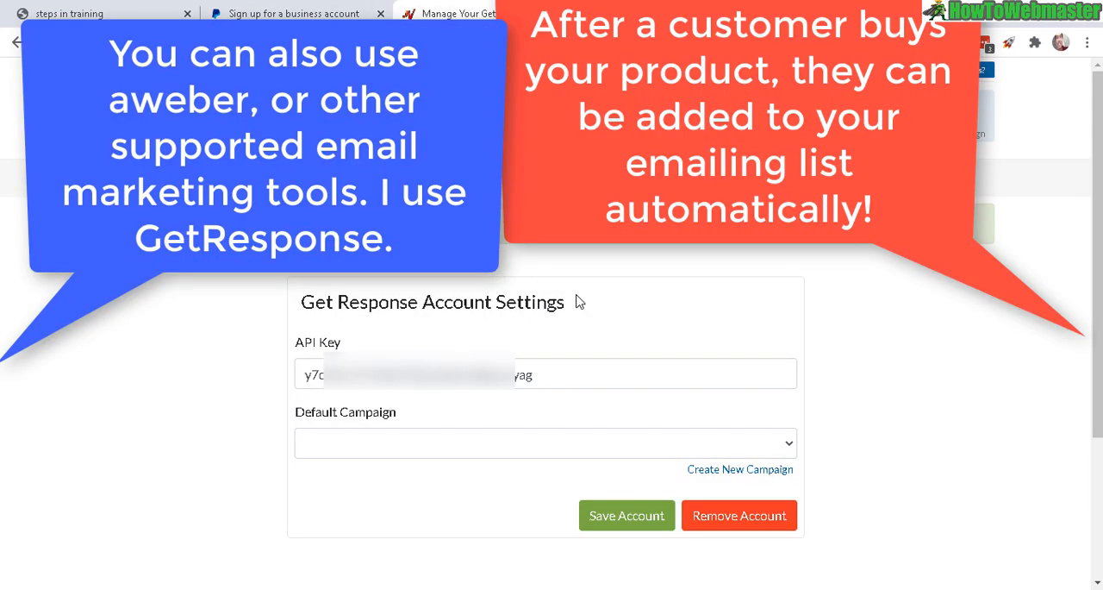
{"action": "mouse_move", "coordinate": [785, 331]}
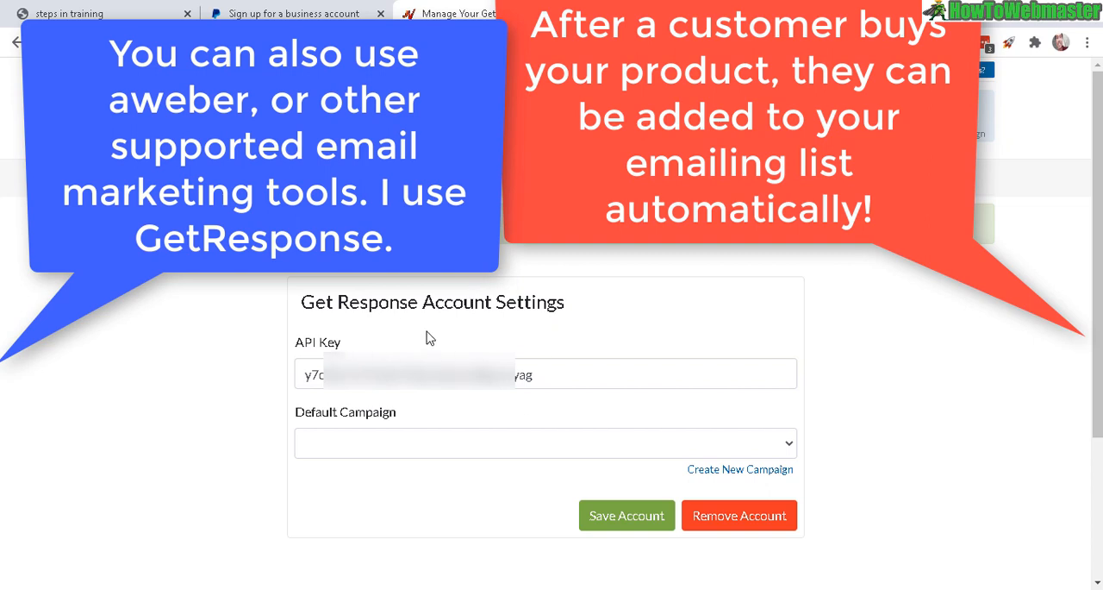
{"action": "mouse_move", "coordinate": [521, 340]}
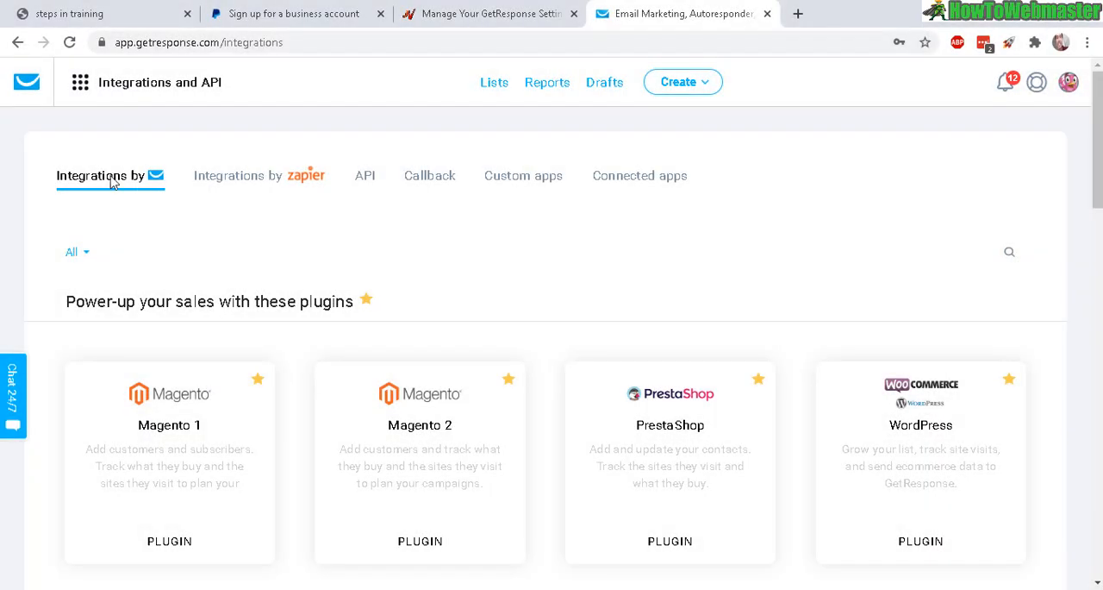
{"action": "mouse_move", "coordinate": [727, 272]}
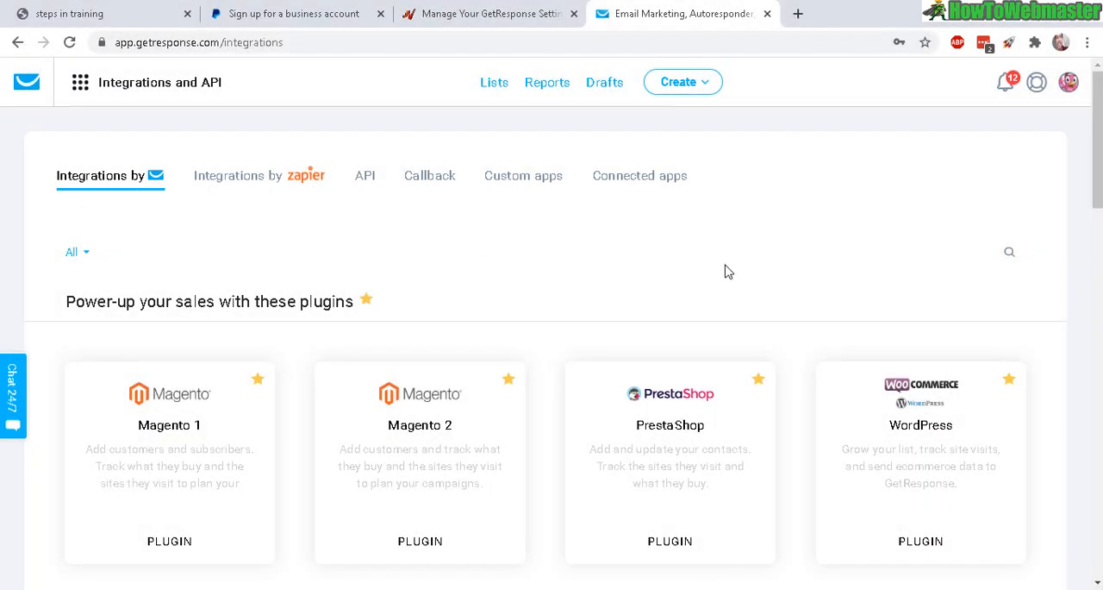
{"action": "mouse_move", "coordinate": [510, 248]}
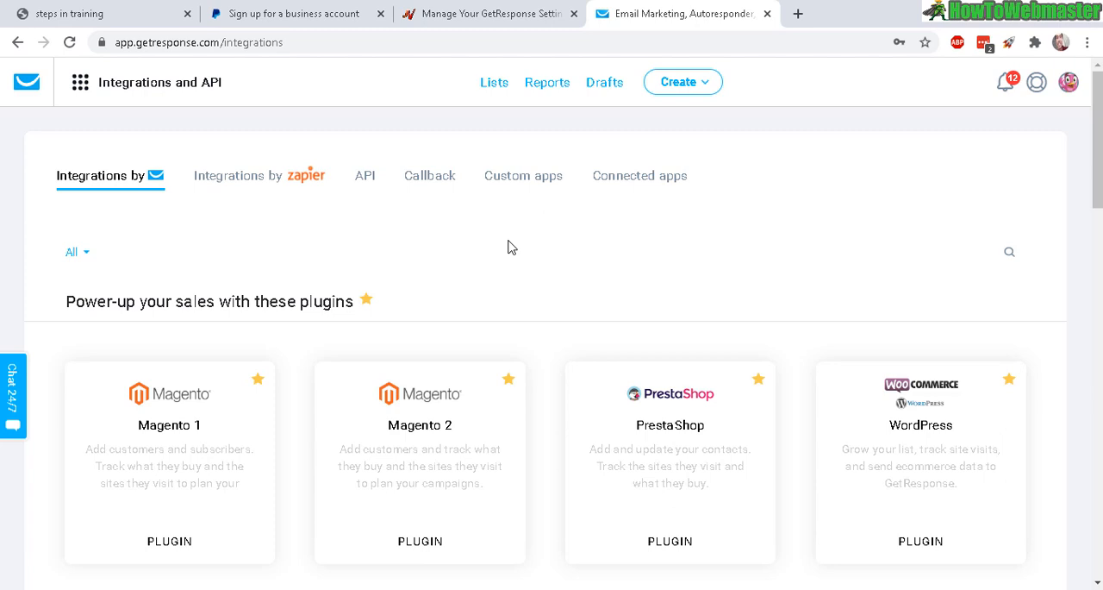
{"action": "mouse_move", "coordinate": [81, 83]}
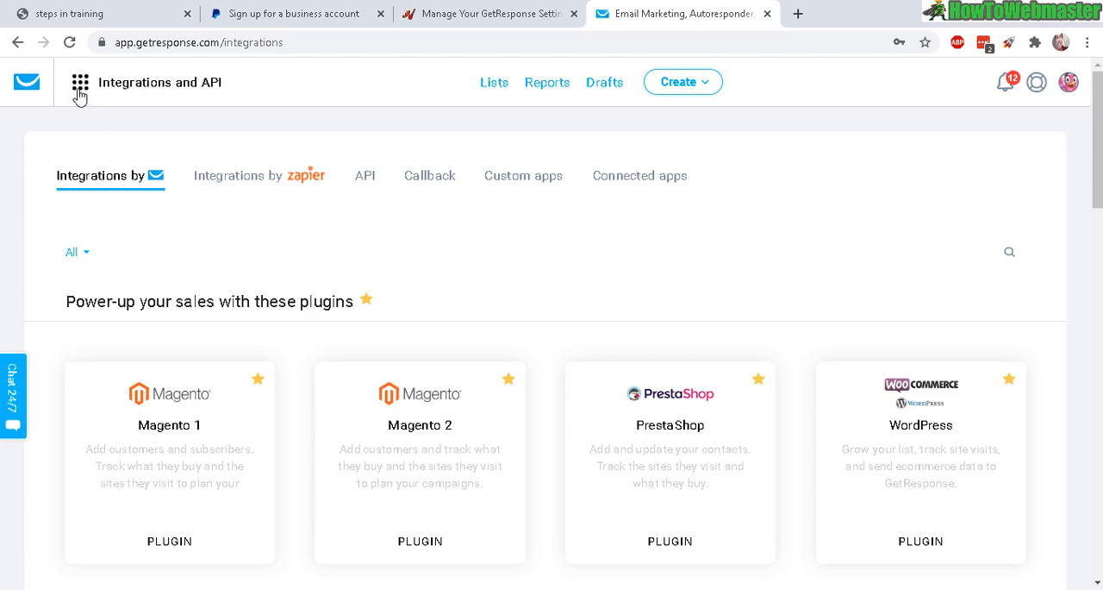
Reach the API area under Integrations and API and copy the default API key
{"action": "left_click", "coordinate": [79, 83]}
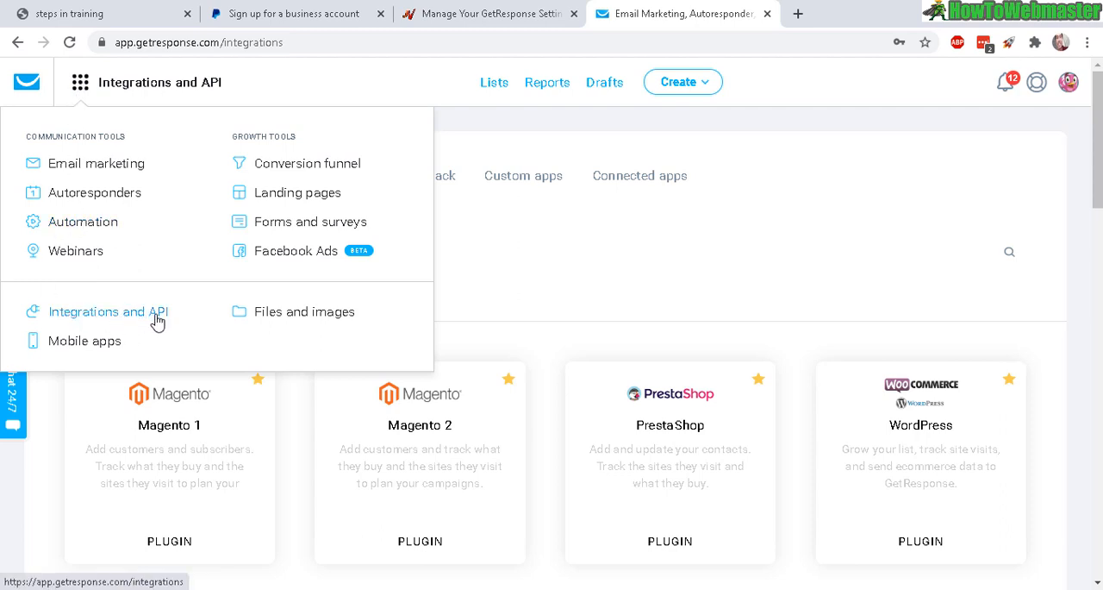
{"action": "left_click", "coordinate": [119, 310]}
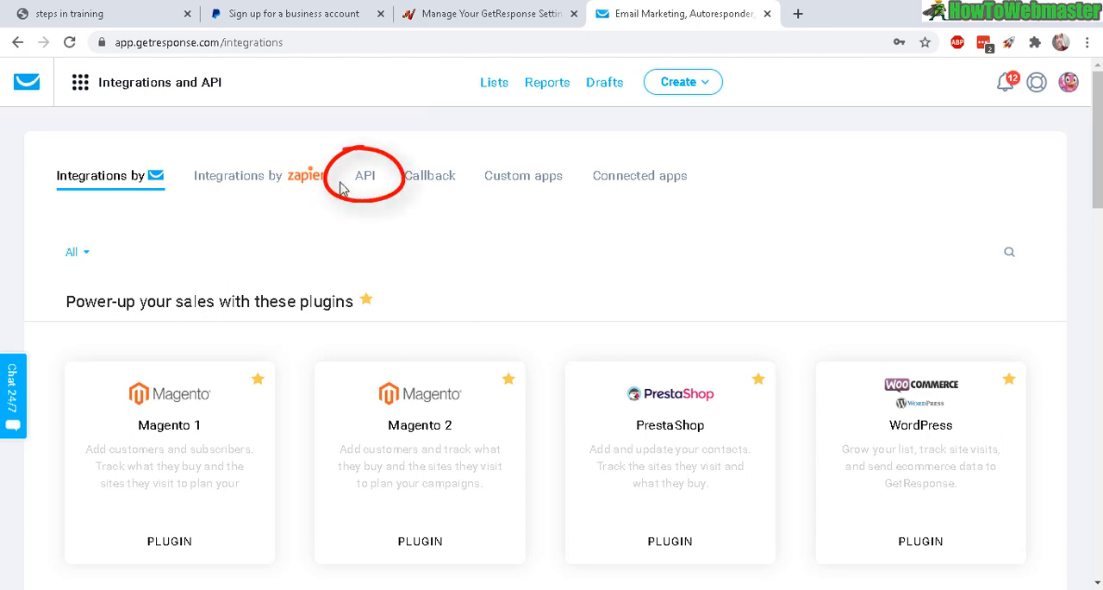
{"action": "left_click", "coordinate": [365, 176]}
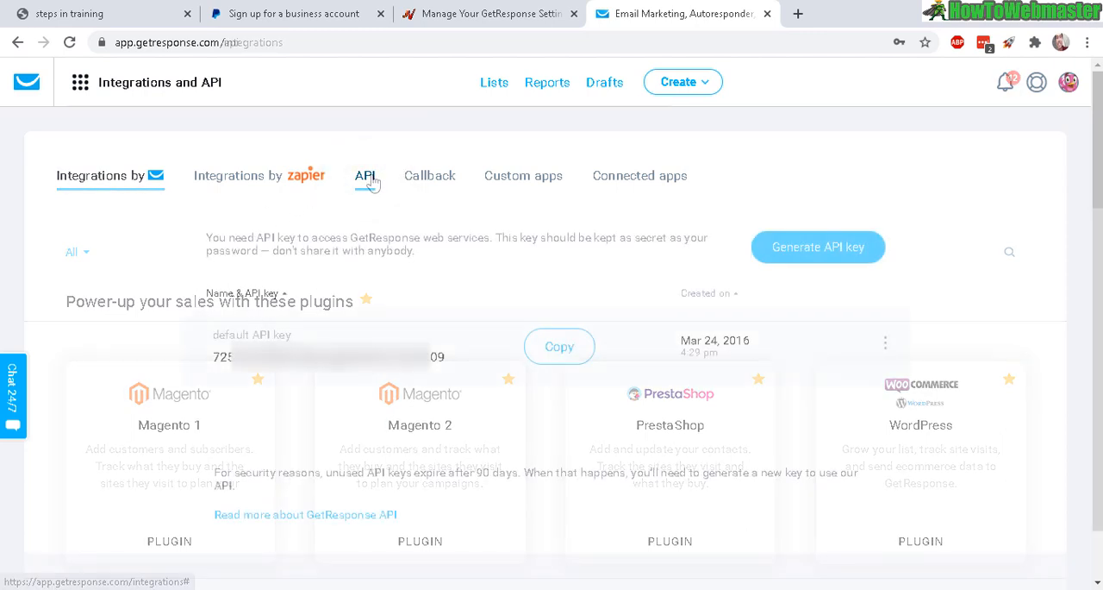
{"action": "left_click", "coordinate": [364, 176]}
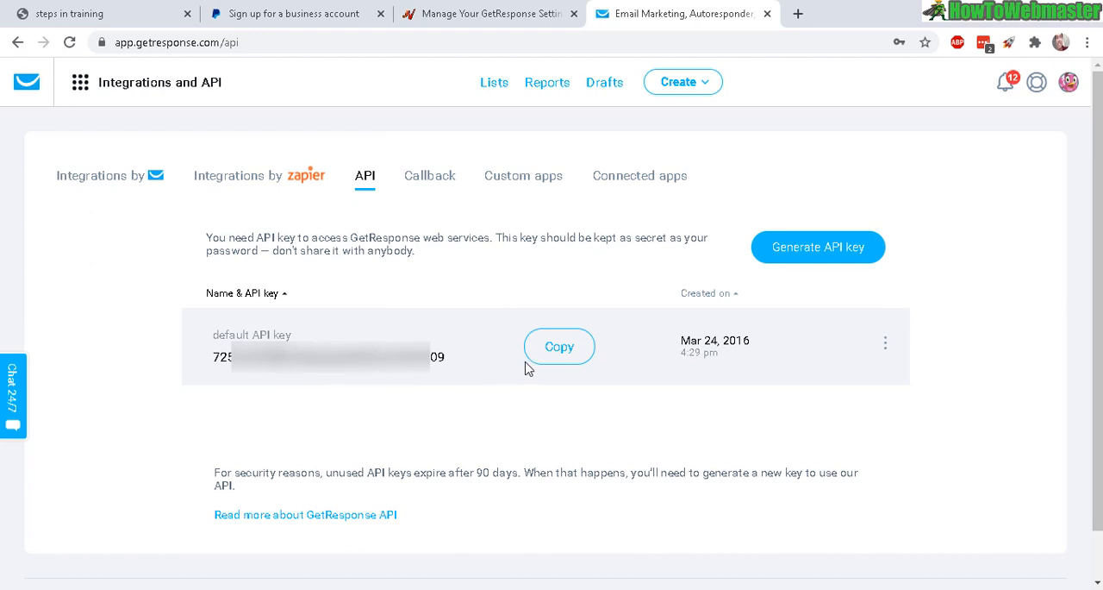
{"action": "left_click", "coordinate": [496, 13]}
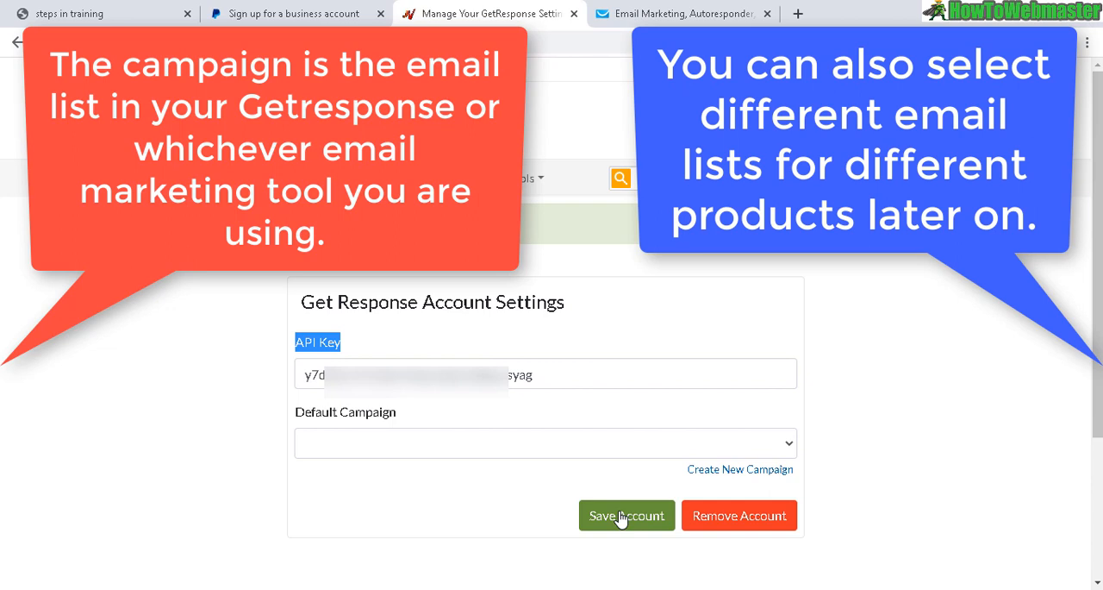
{"action": "mouse_move", "coordinate": [712, 345]}
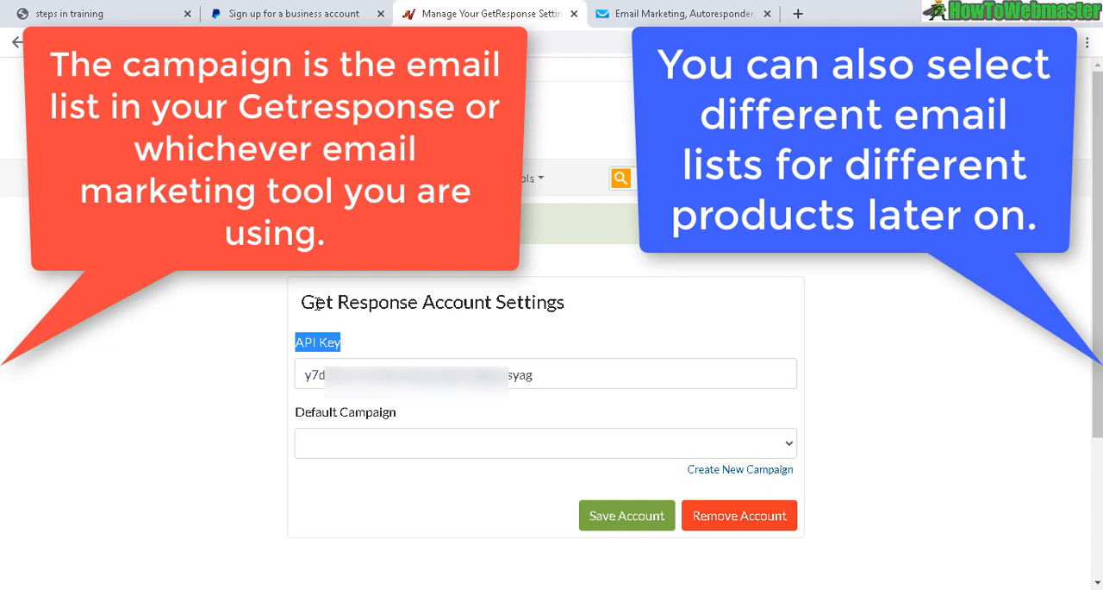
{"action": "mouse_move", "coordinate": [476, 296]}
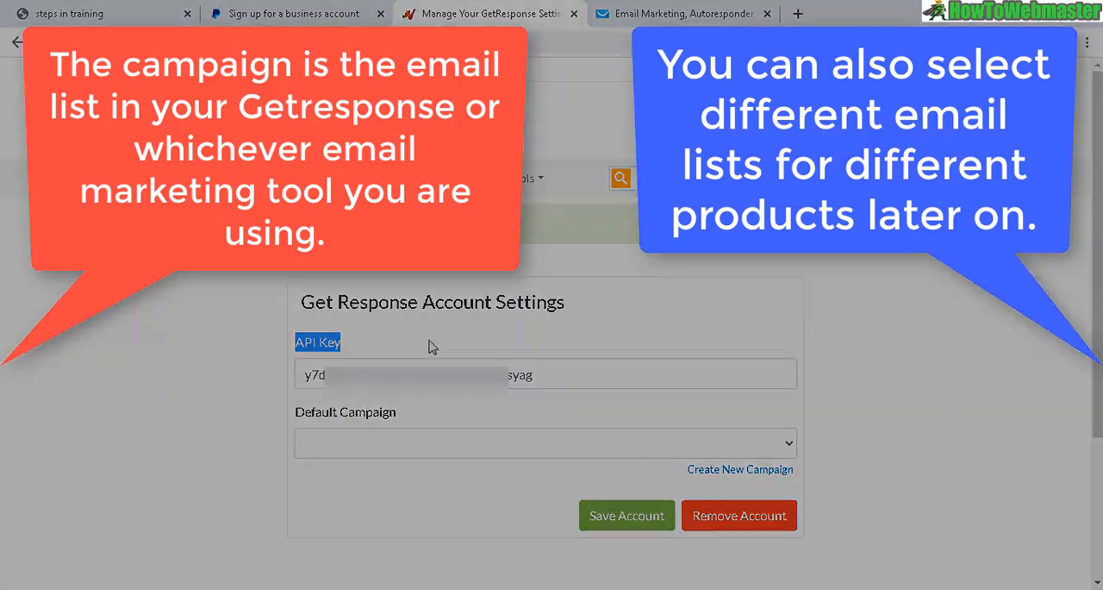
Save the GetResponse account with the API key and go back to the training outline
{"action": "left_click", "coordinate": [628, 514]}
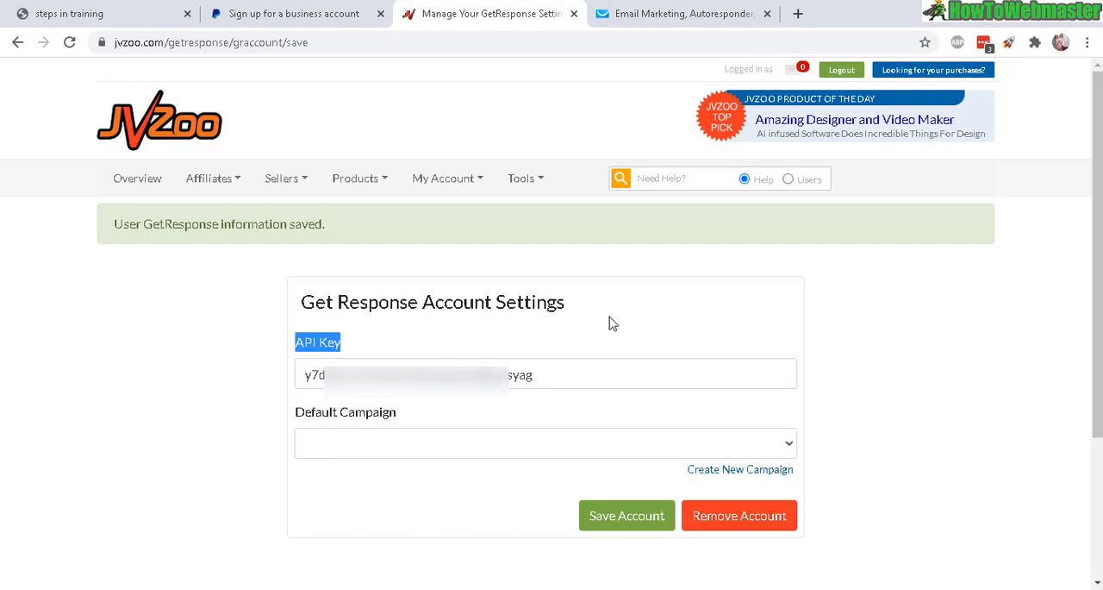
{"action": "mouse_move", "coordinate": [433, 205]}
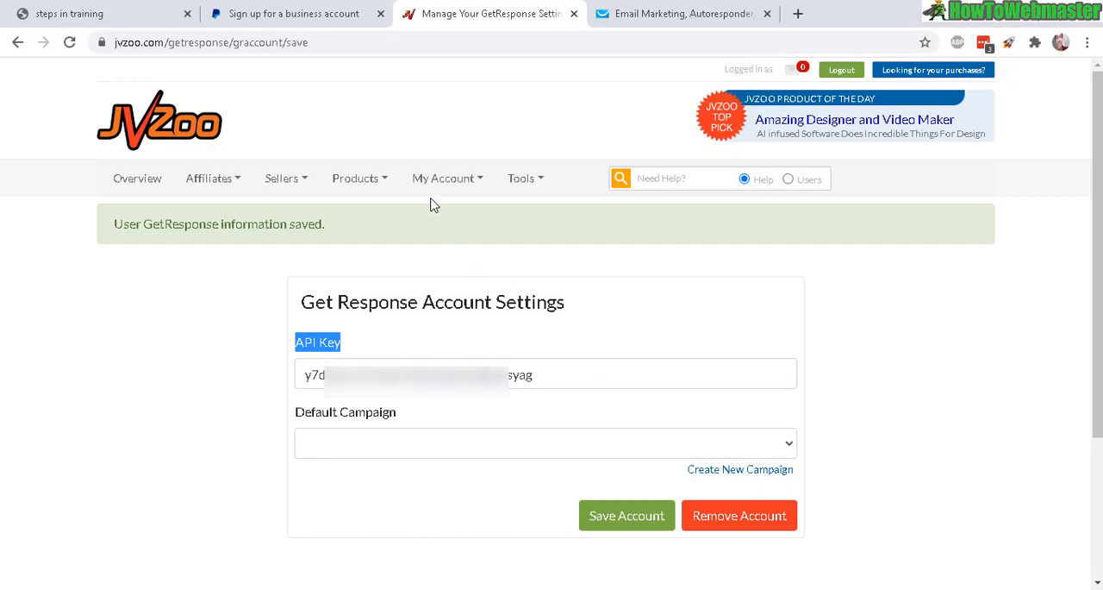
{"action": "mouse_move", "coordinate": [169, 221]}
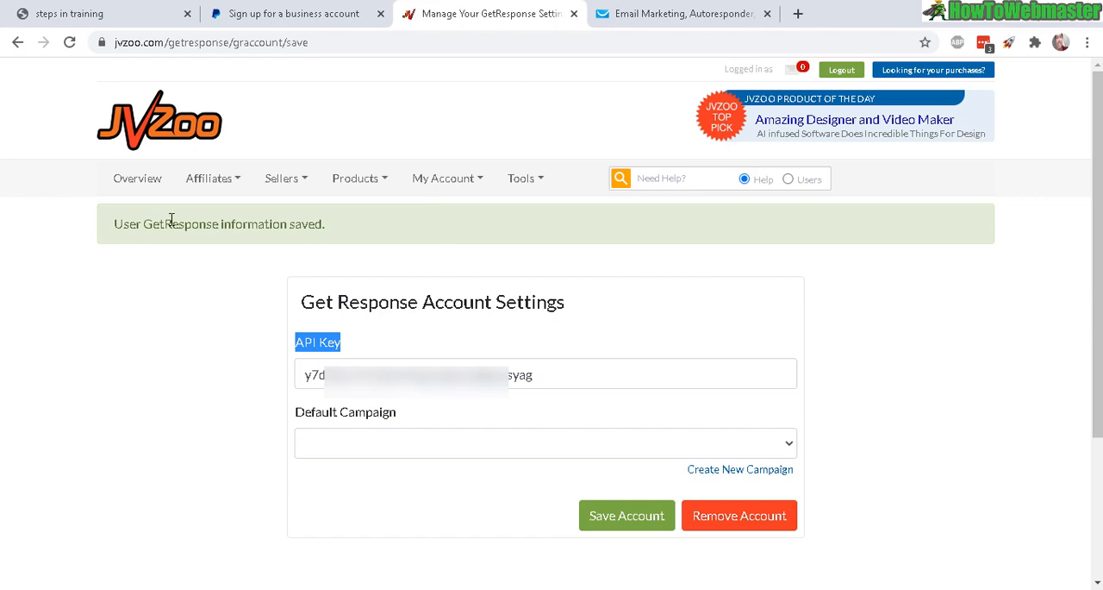
{"action": "left_click", "coordinate": [86, 14]}
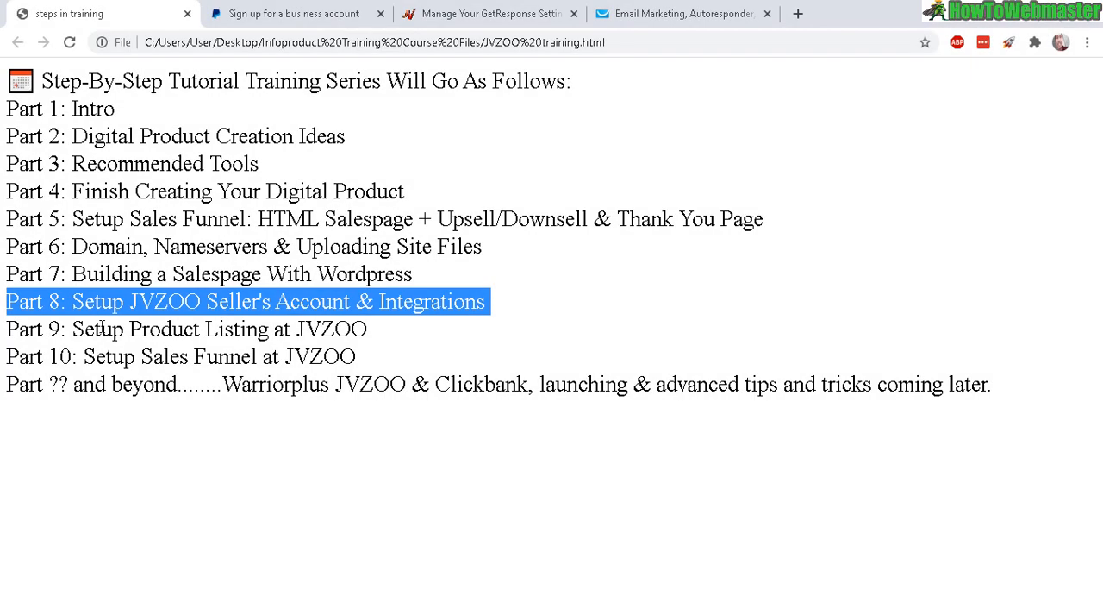
Highlight the 'Part 10: Setup Sales Funnel at JVZOO' line in the outline
{"action": "double_click", "coordinate": [98, 327]}
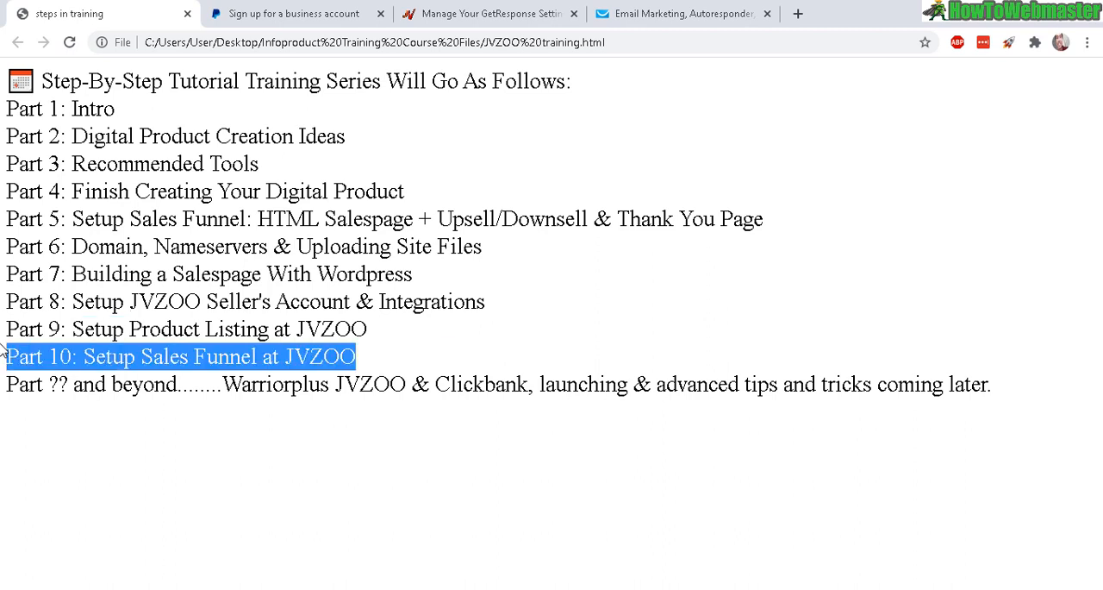
{"action": "mouse_move", "coordinate": [382, 356]}
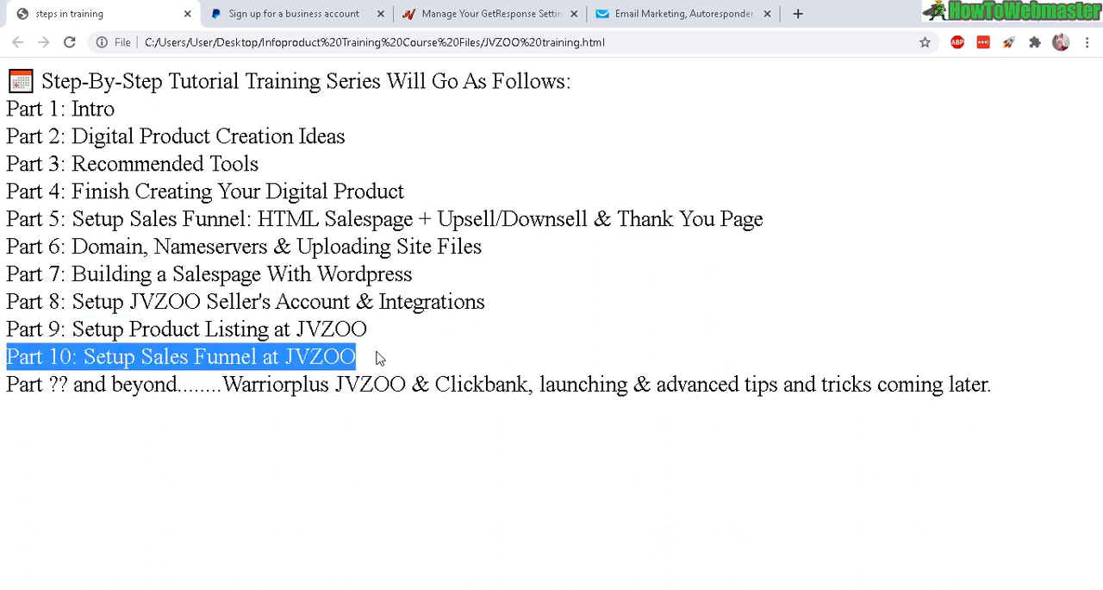